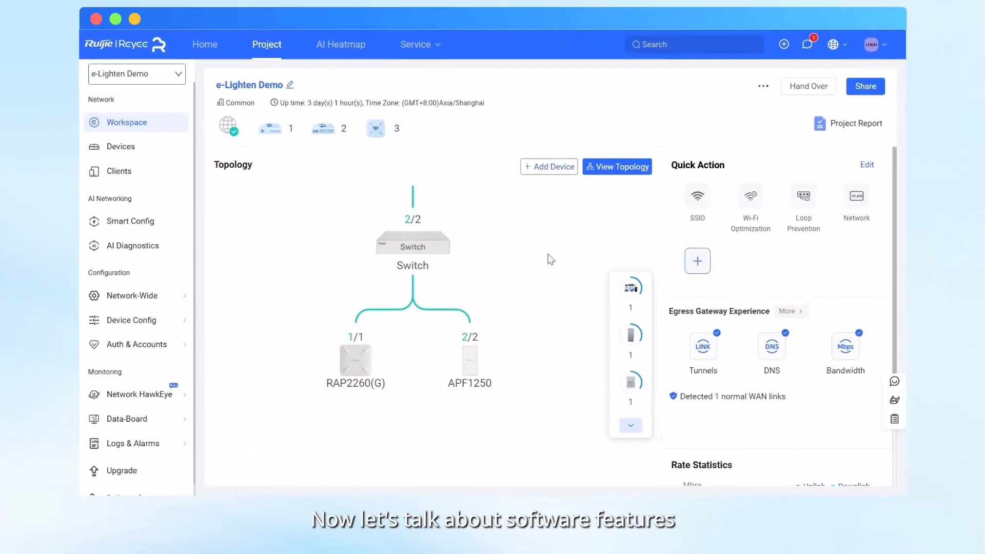
Open the VoIP Phone Settings page from the Network-Wide menu for e-Lighten Demo.
click(134, 295)
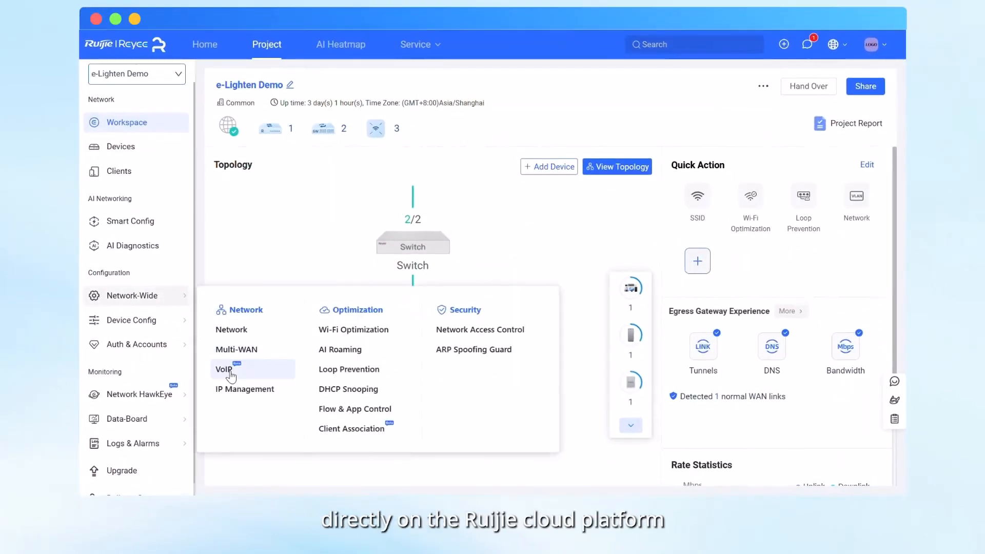
click(224, 369)
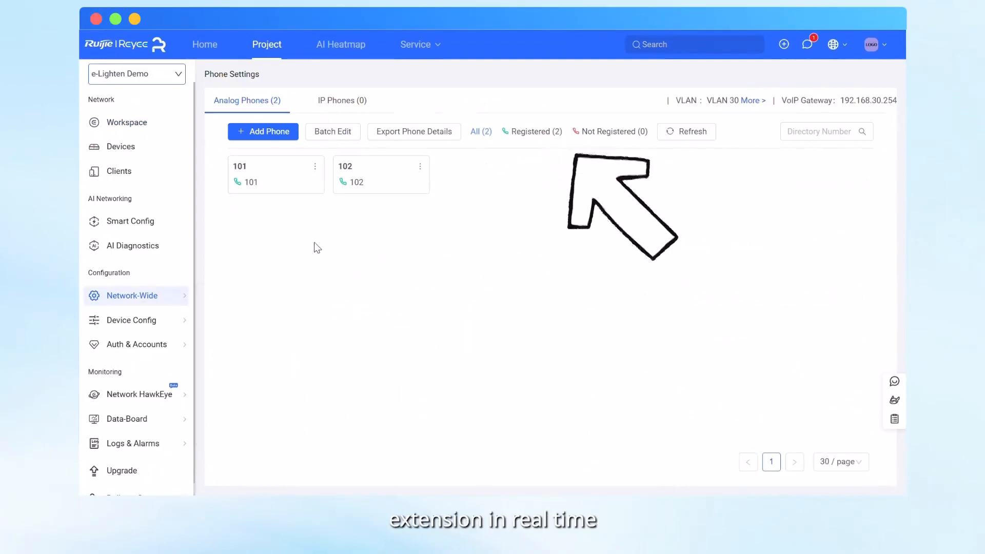
Batch-set the volume of all analog phones to 47.
click(332, 131)
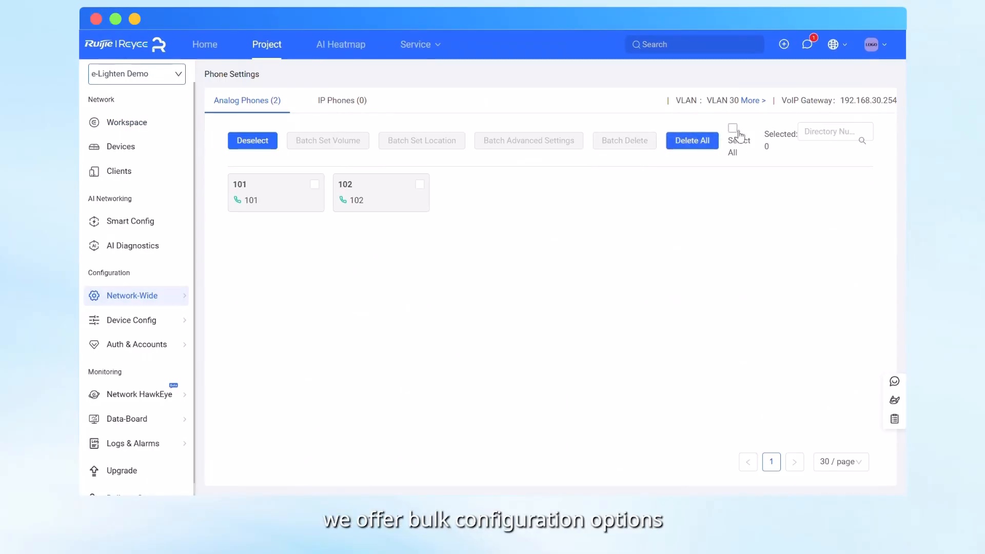
click(327, 140)
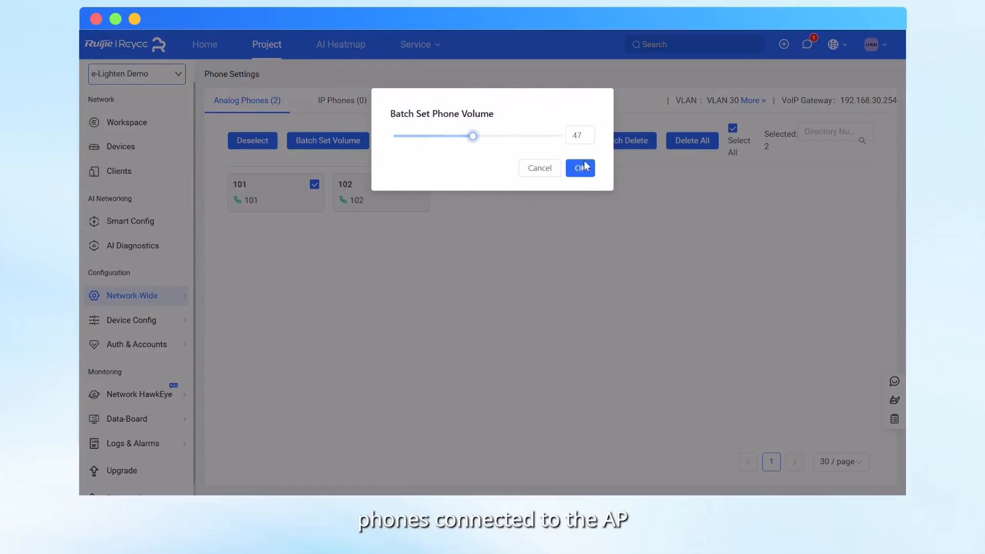
click(579, 167)
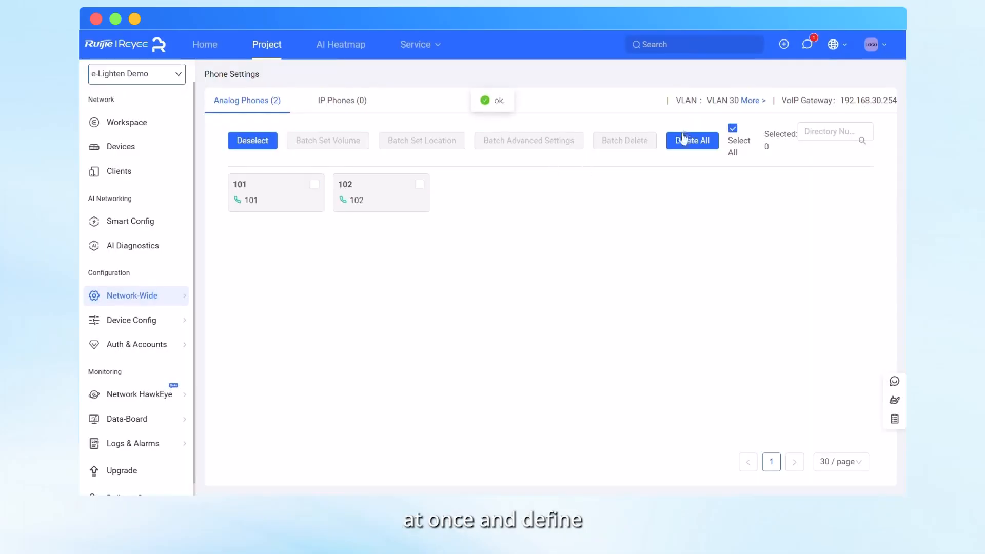
Batch-set both analog phones' location to Guest Room, then open phone 101's edit form.
click(733, 128)
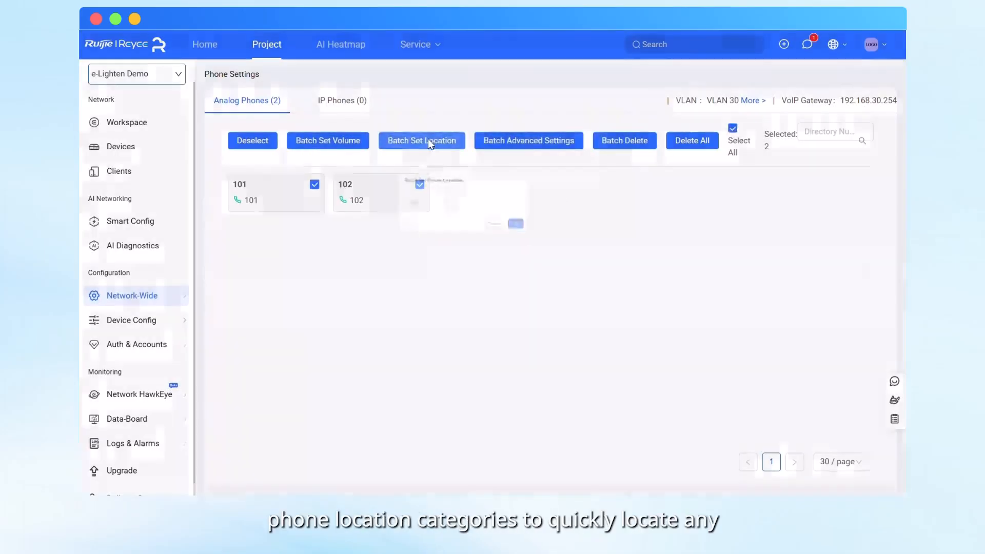
click(420, 140)
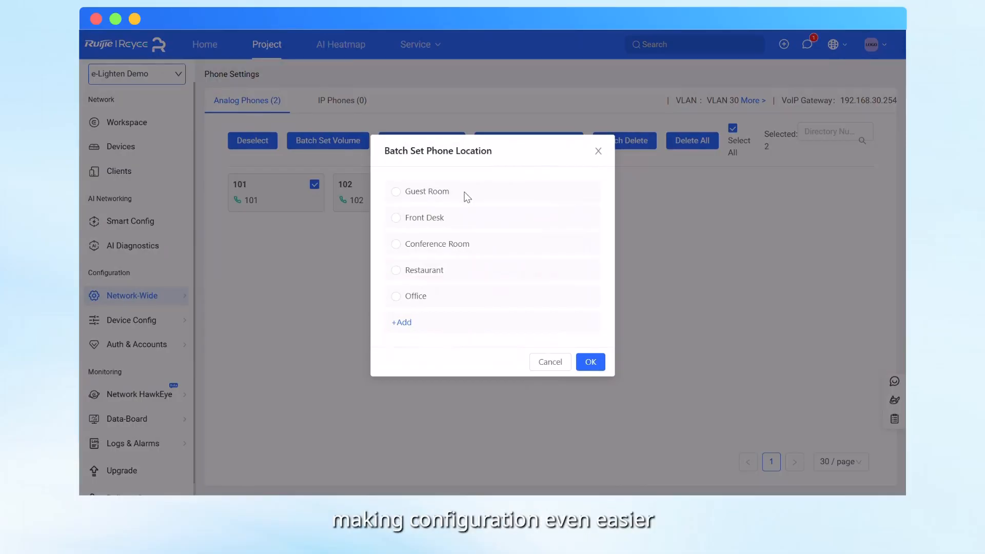
click(397, 192)
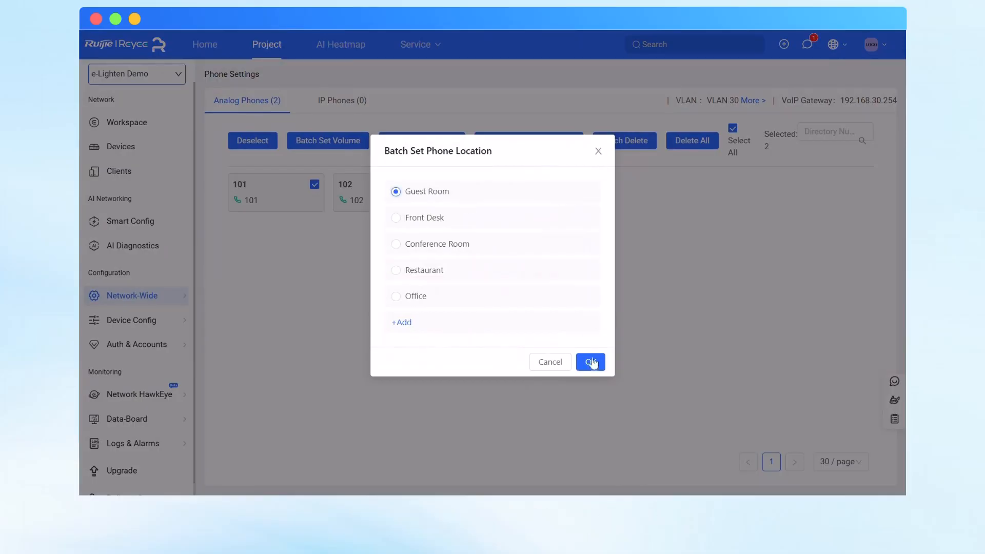
click(589, 361)
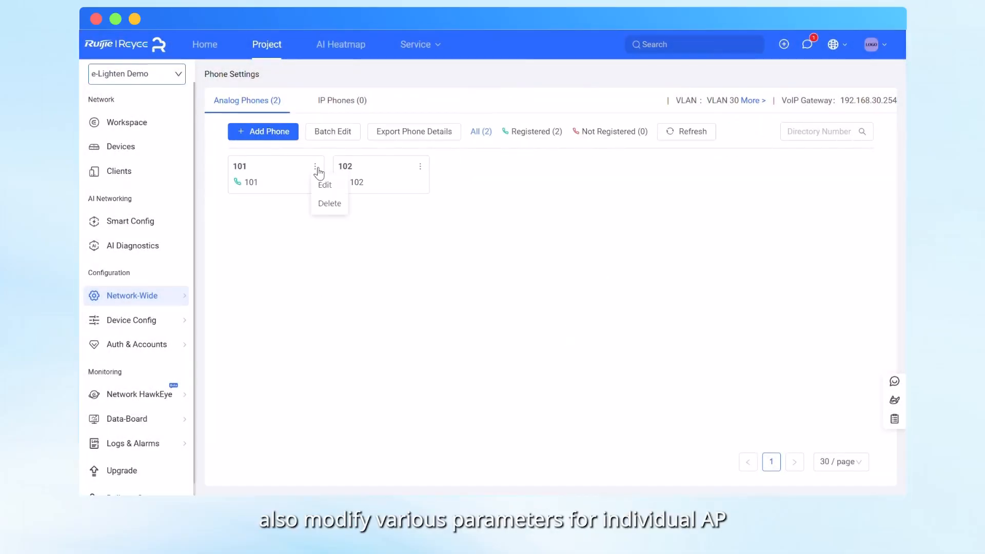
click(324, 185)
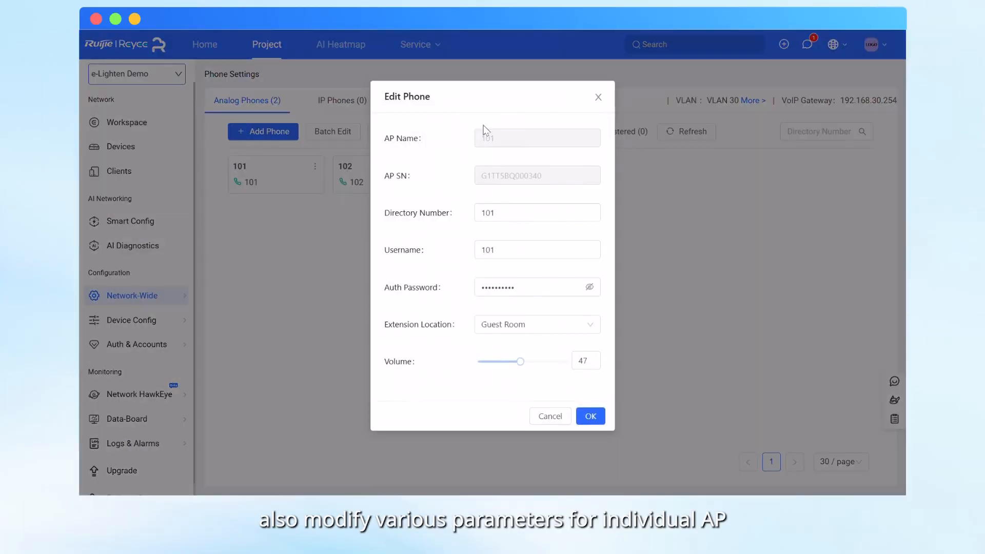